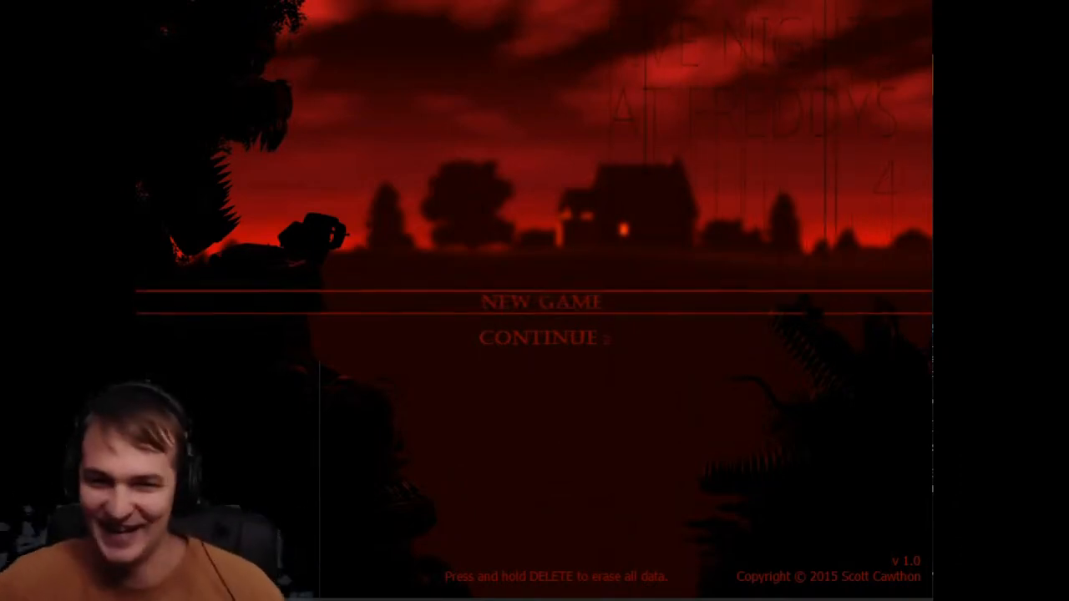
Start a new game from the main menu, launching the 8-bit bedroom minigame
{"action": "left_click", "coordinate": [543, 303]}
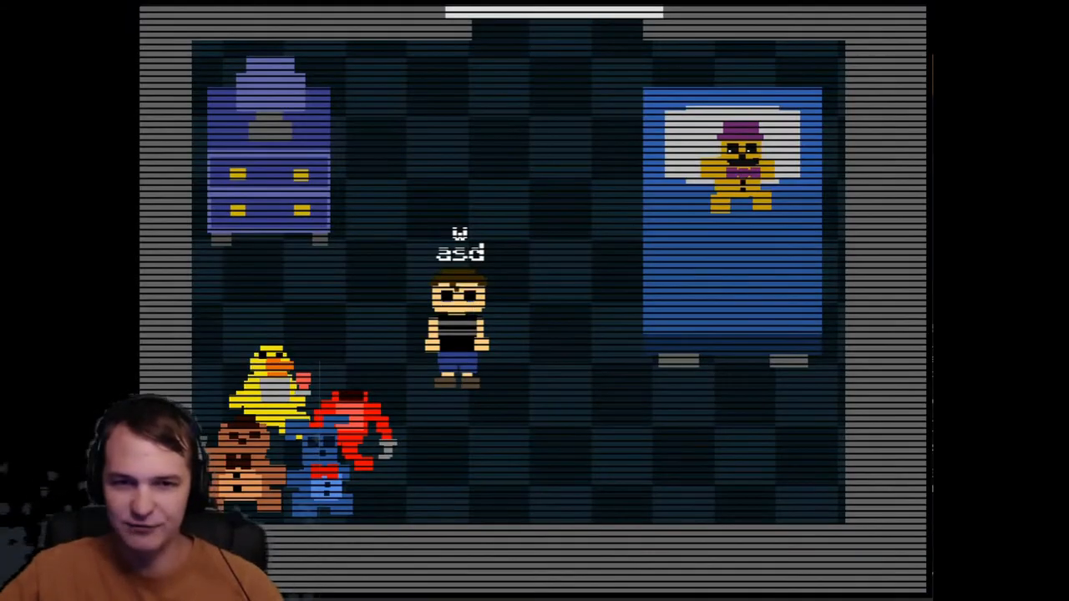
Move the child through the pixel-art bedroom cutscene until night 1 begins at 12 AM
{"action": "key", "text": "d"}
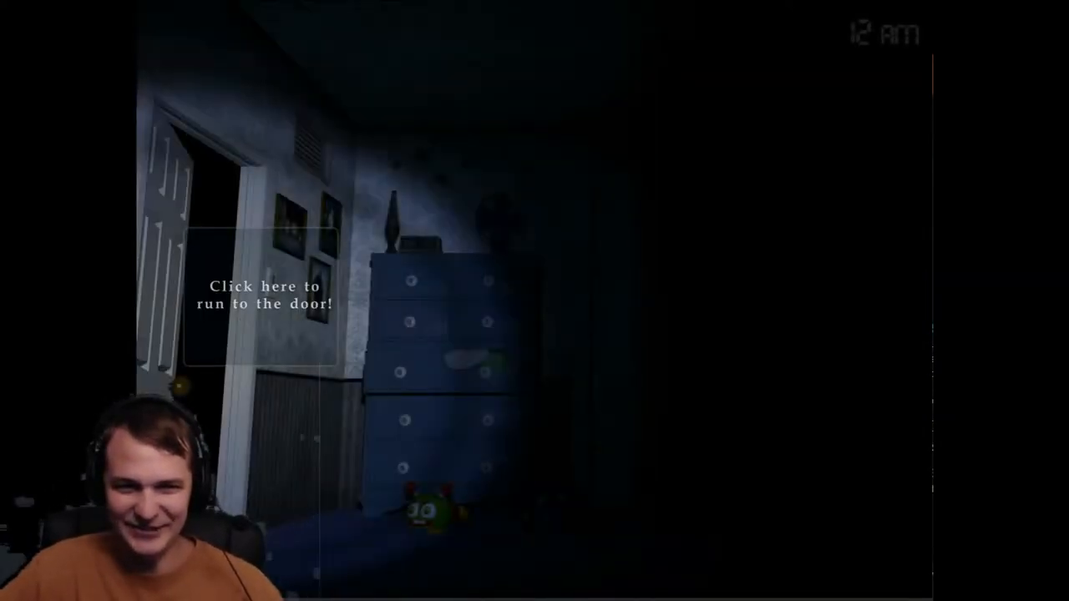
Run to the bedroom door, then run over to check the closet at 12 AM
{"action": "left_click", "coordinate": [264, 294]}
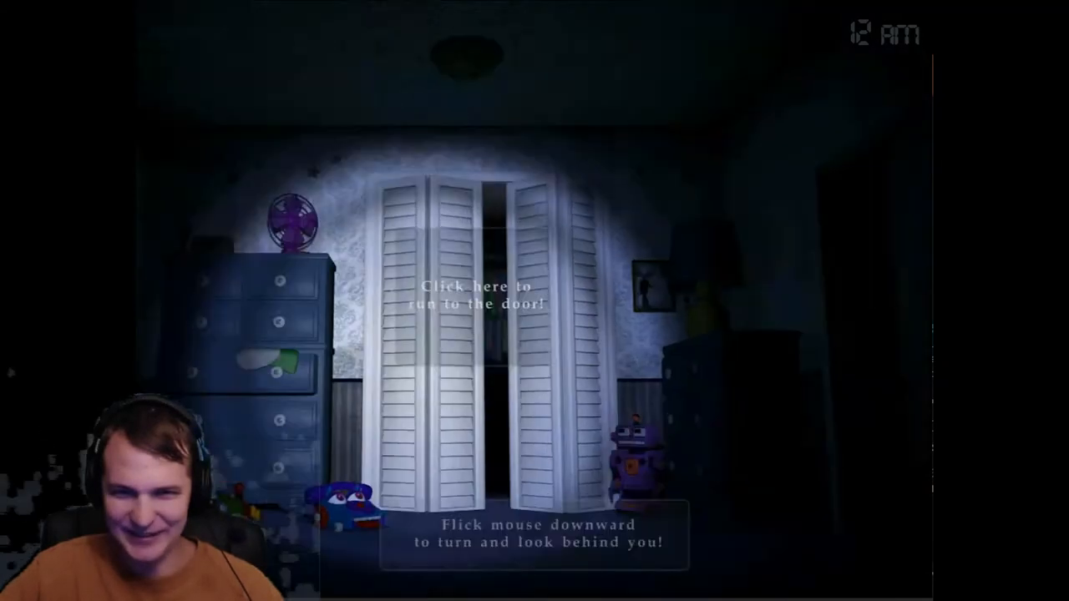
{"action": "left_click", "coordinate": [475, 298]}
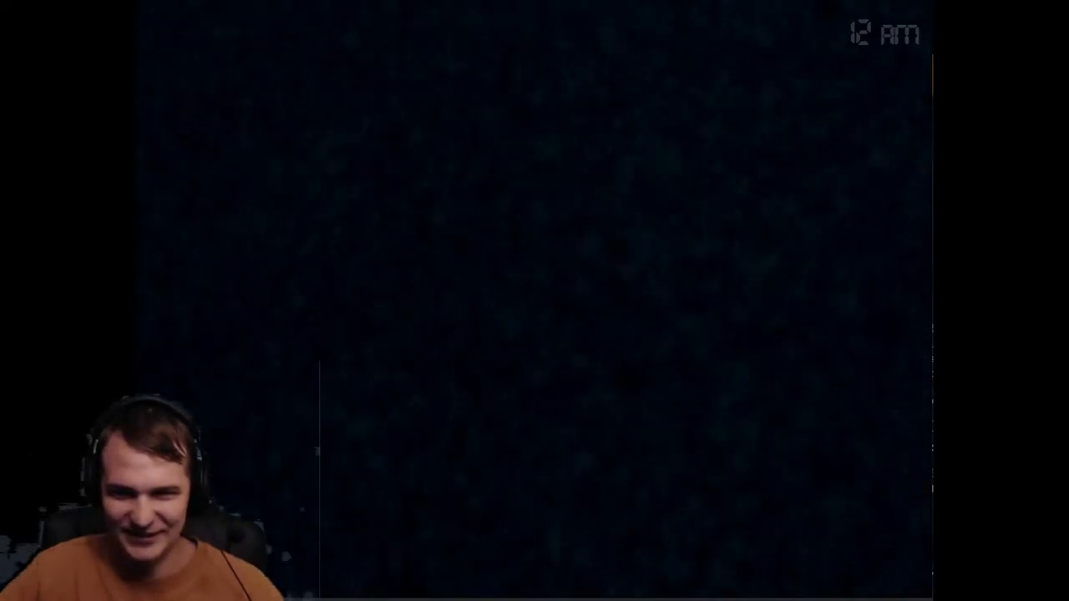